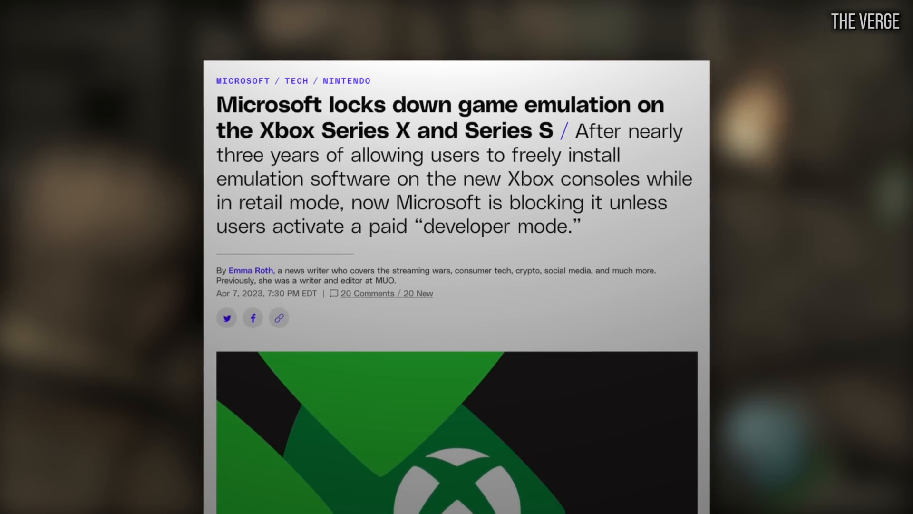
pyautogui.scroll(-3)
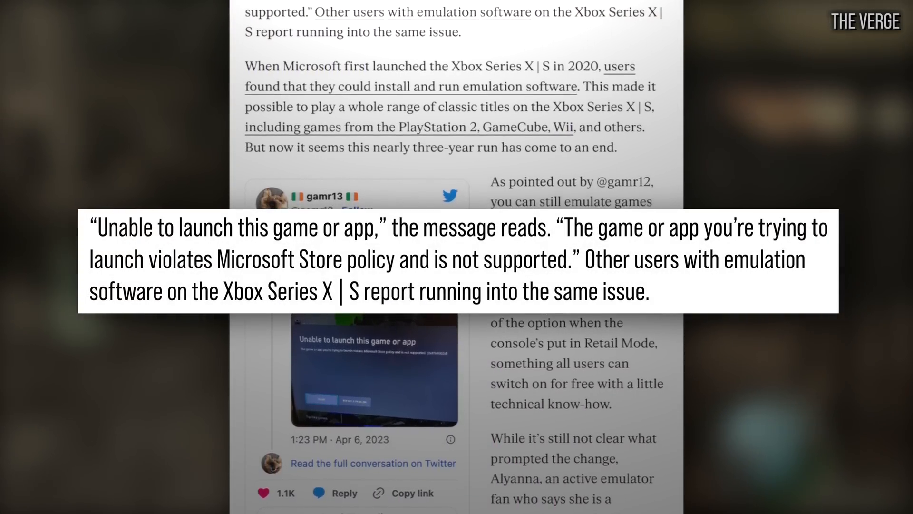
pyautogui.scroll(3)
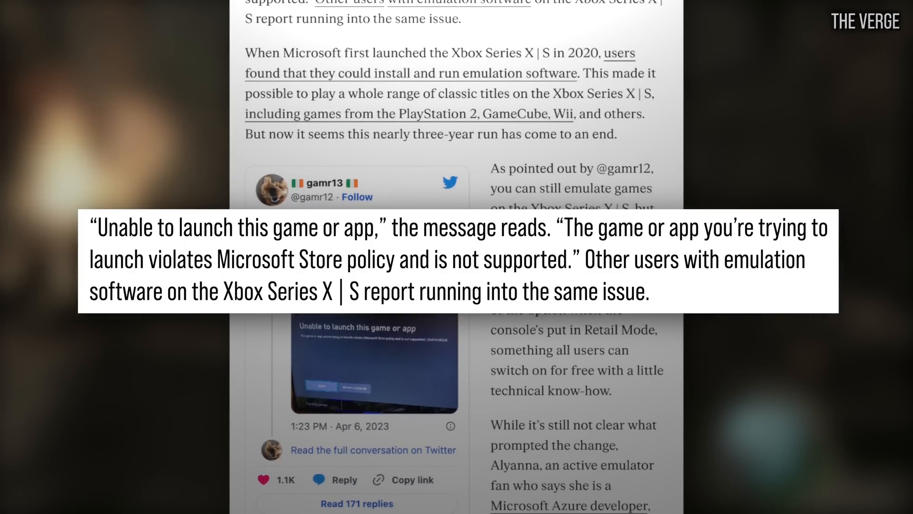